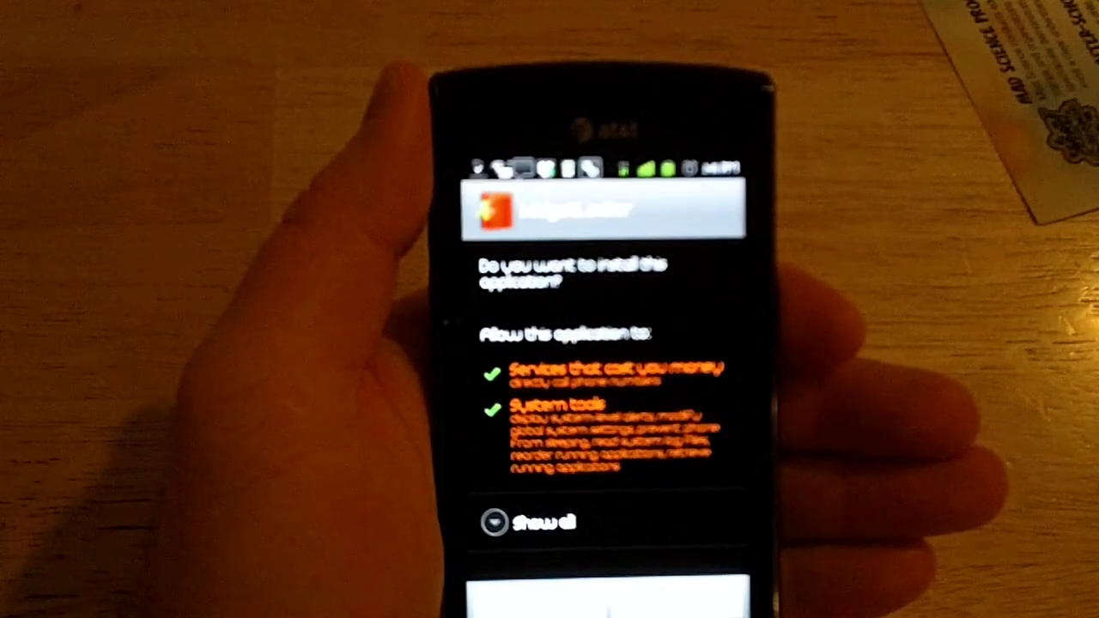
Step: Accept MagicLocker's requested permissions and start its installation
{"action": "left_click", "coordinate": [610, 601]}
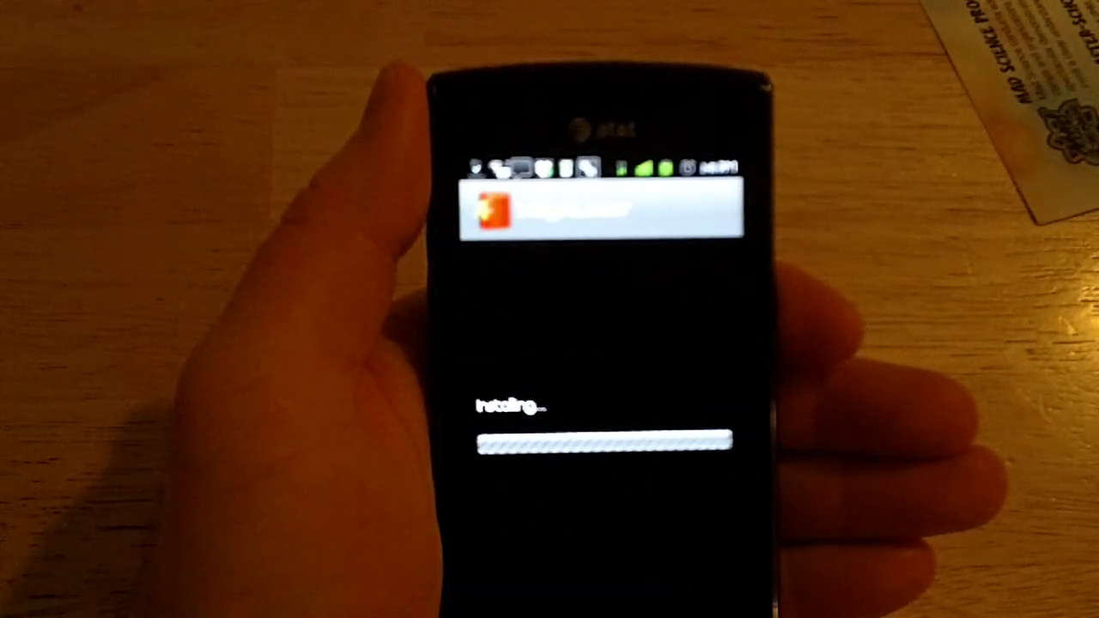